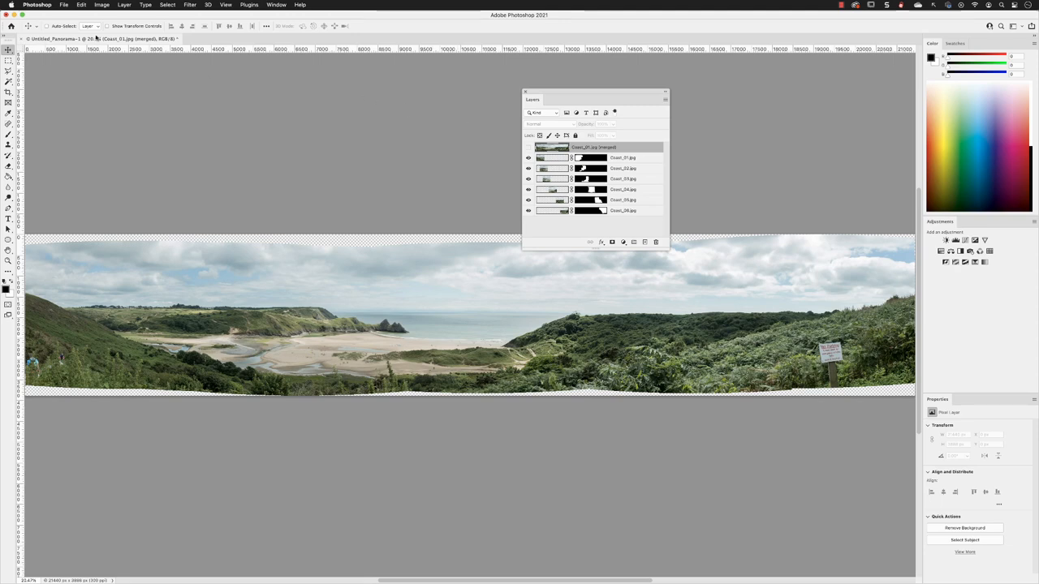
Review the panorama's Image Size: 21440 × 3888 px at 300 ppi, resampling off
left_click(101, 5)
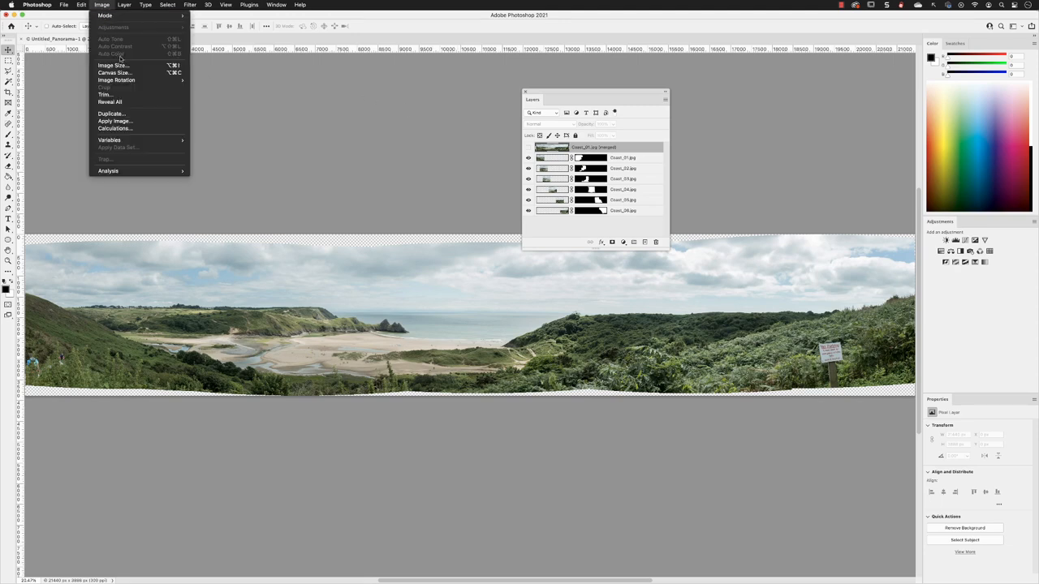
left_click(112, 64)
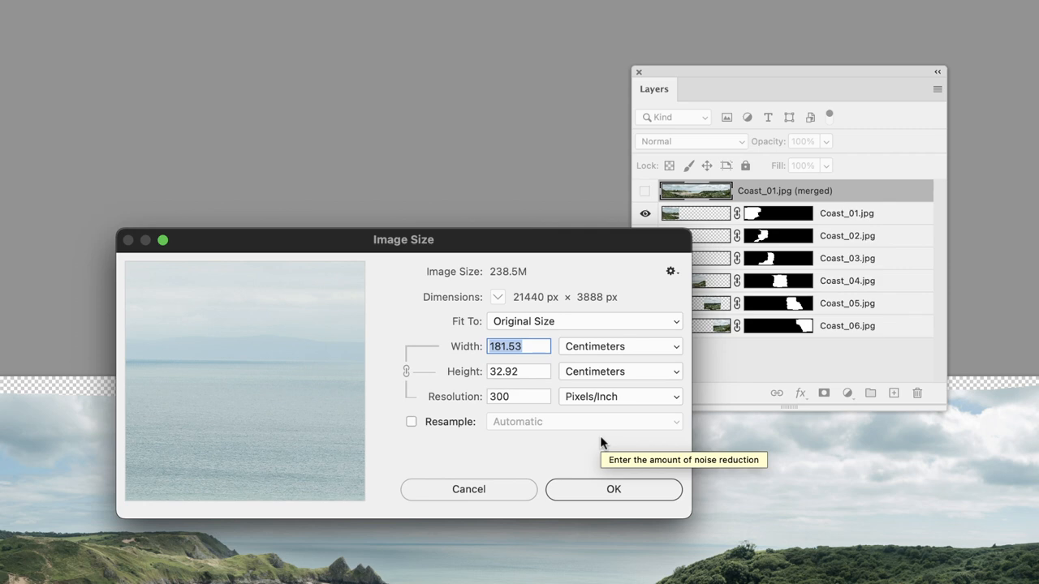
mouse_move(602, 443)
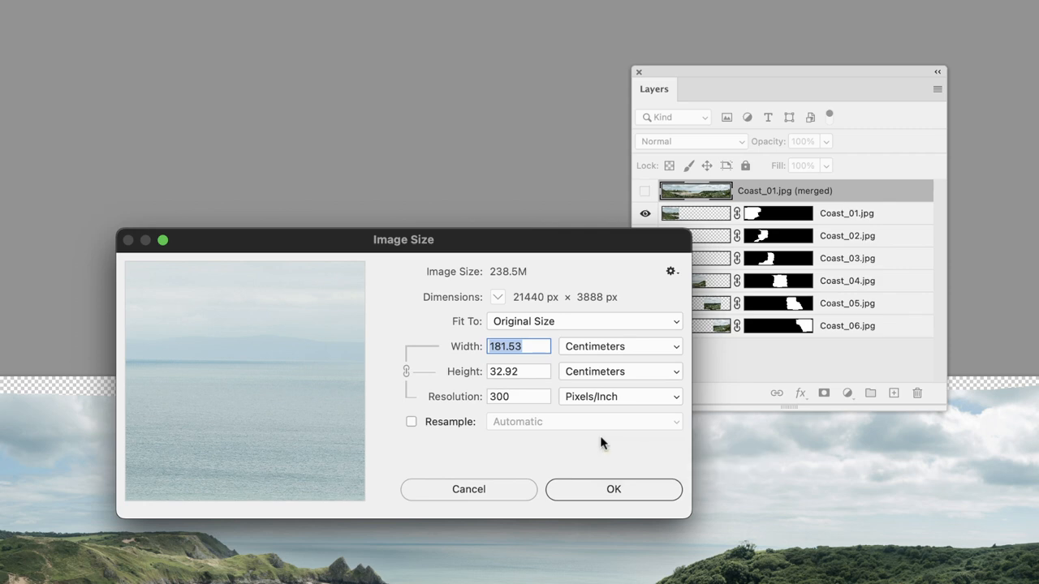
left_click(614, 489)
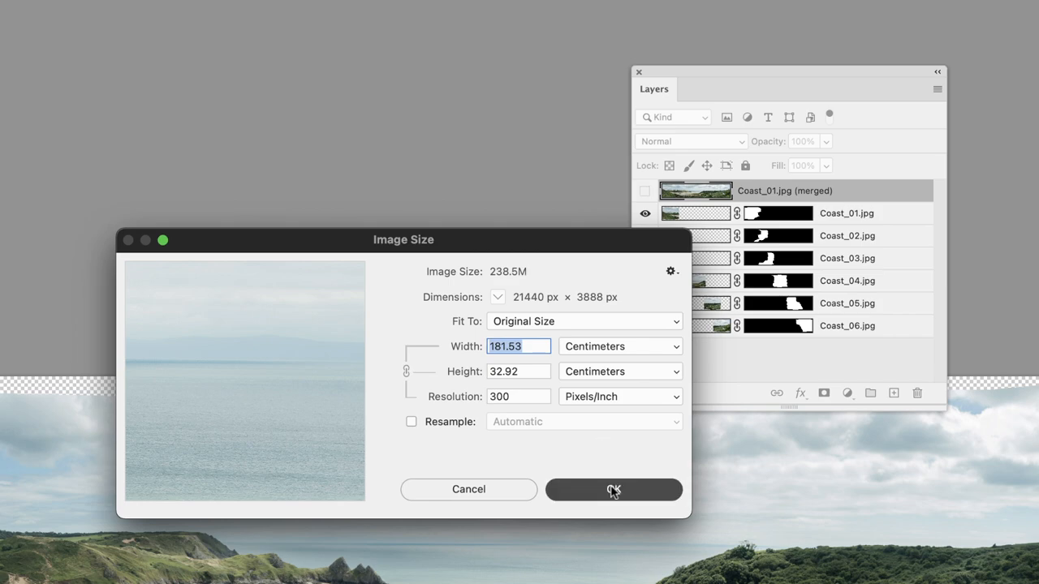
Close Image Size unchanged, make the merged panorama layer visible, and flatten from the Layers menu
left_click(614, 490)
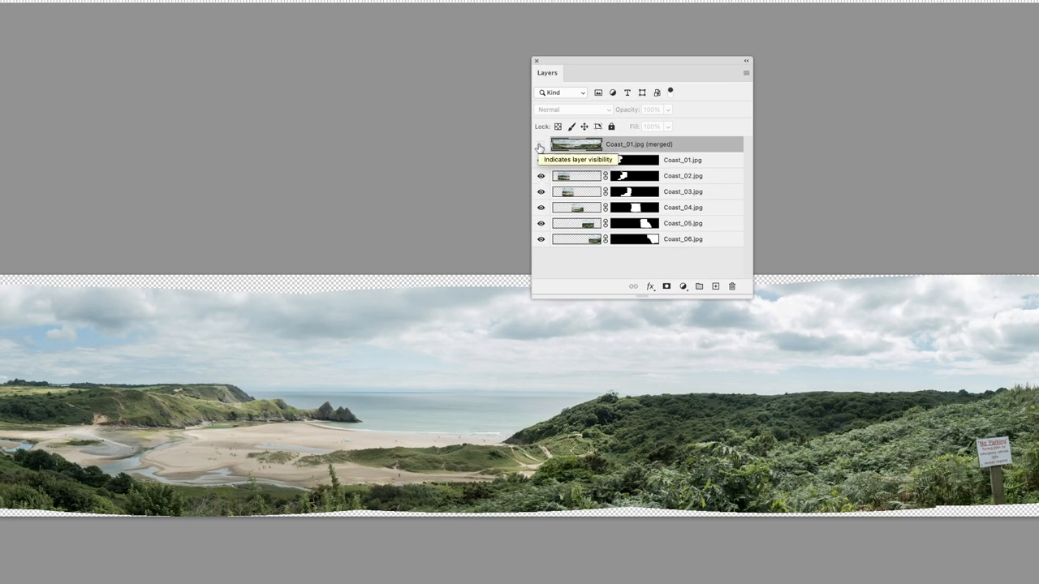
left_click(540, 144)
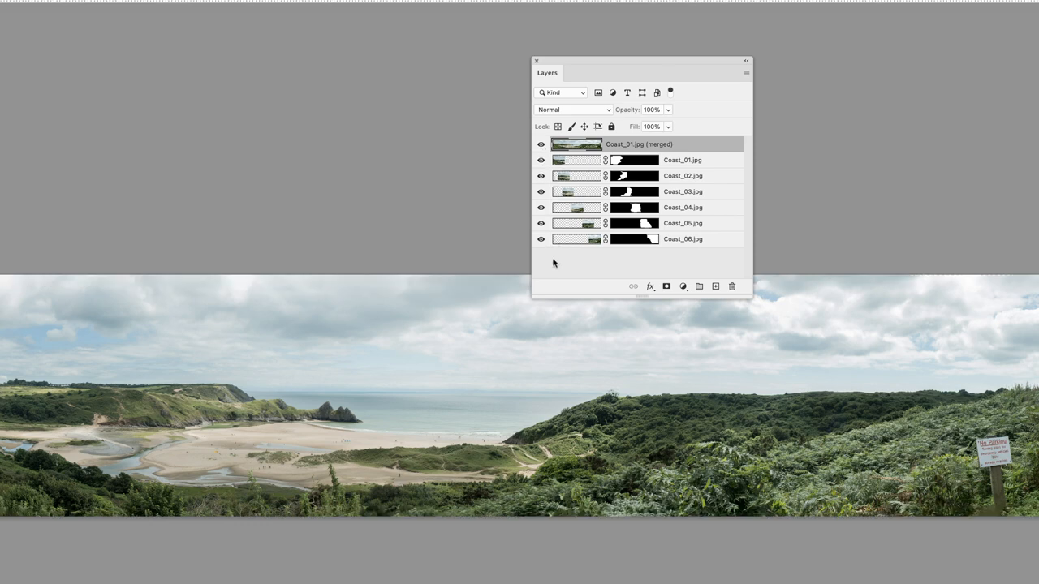
mouse_move(747, 77)
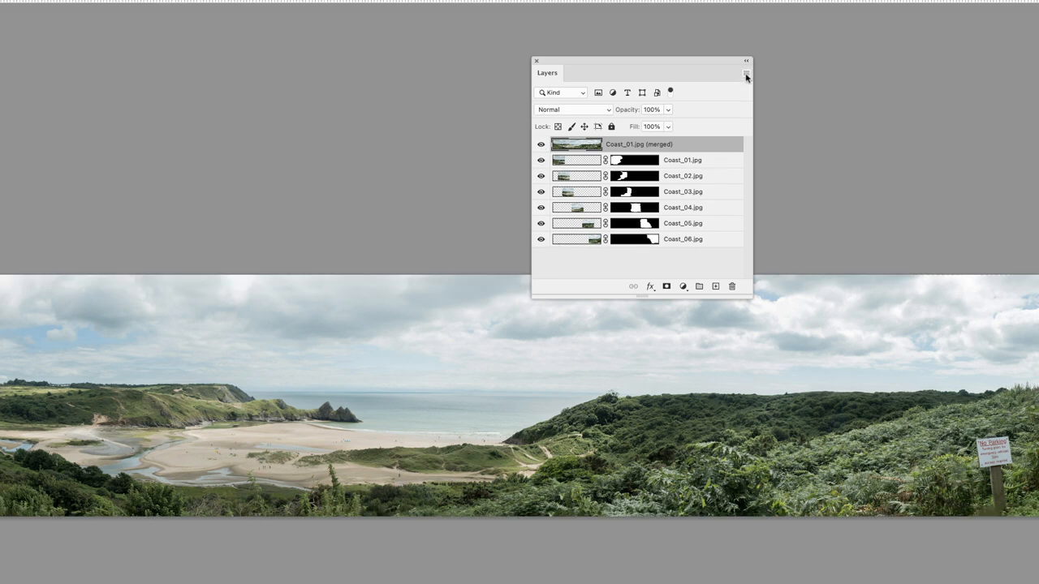
left_click(745, 73)
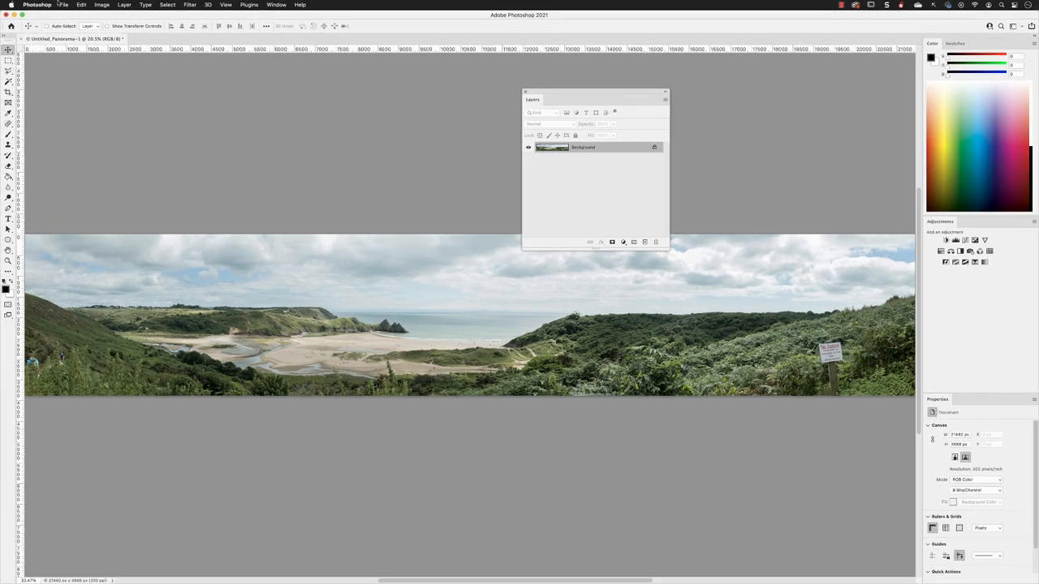
Save As Panorama_01 in Ps_Intro/Working with the format set to Photoshop
left_click(63, 4)
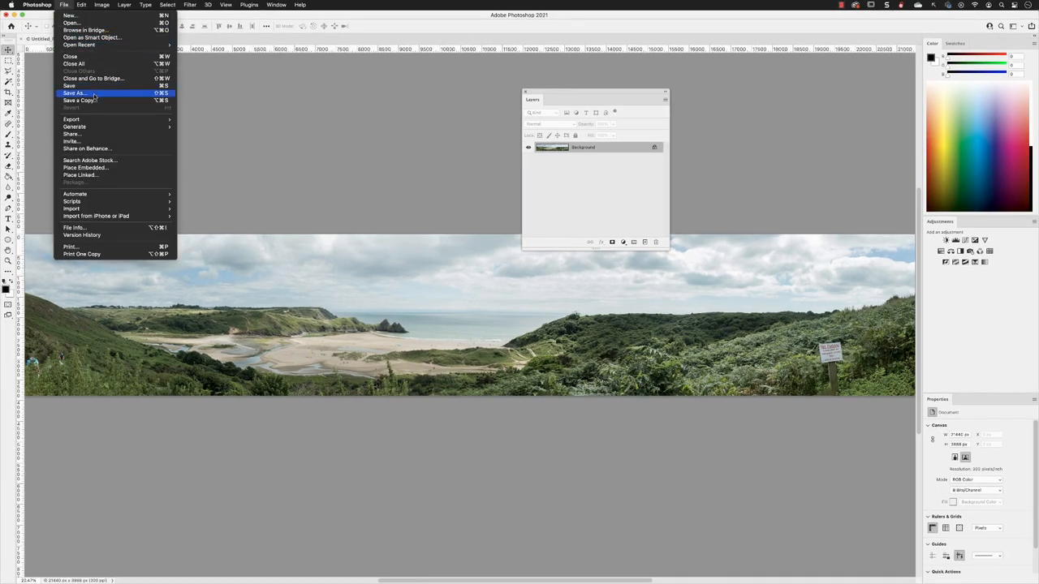
left_click(74, 93)
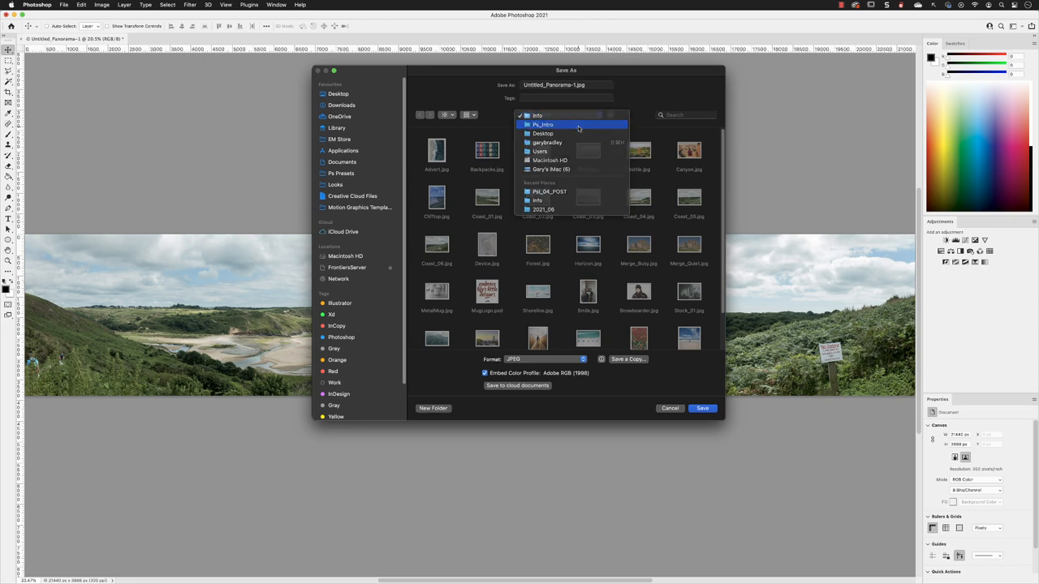
left_click(542, 125)
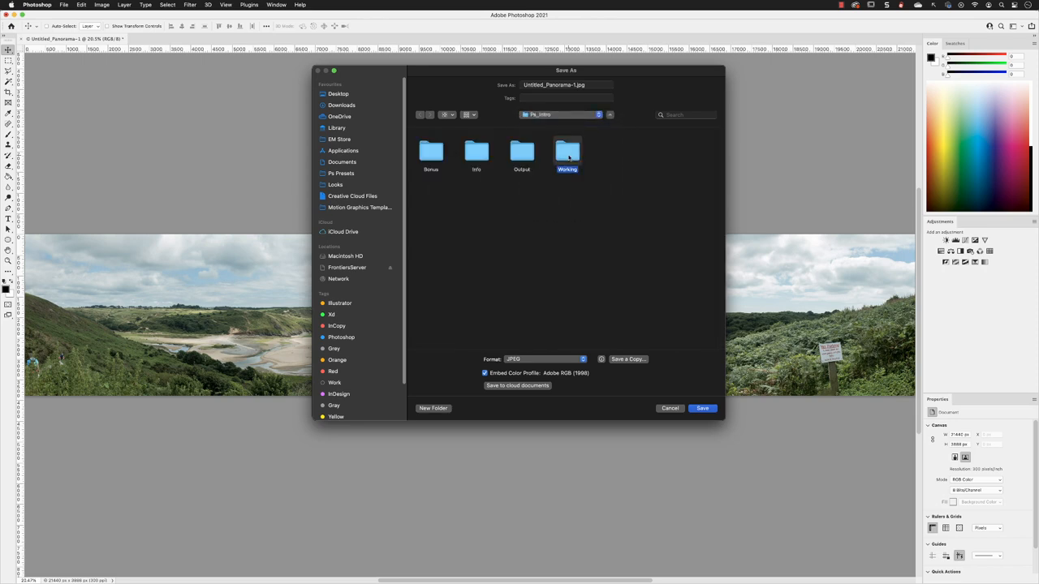
double_click(567, 151)
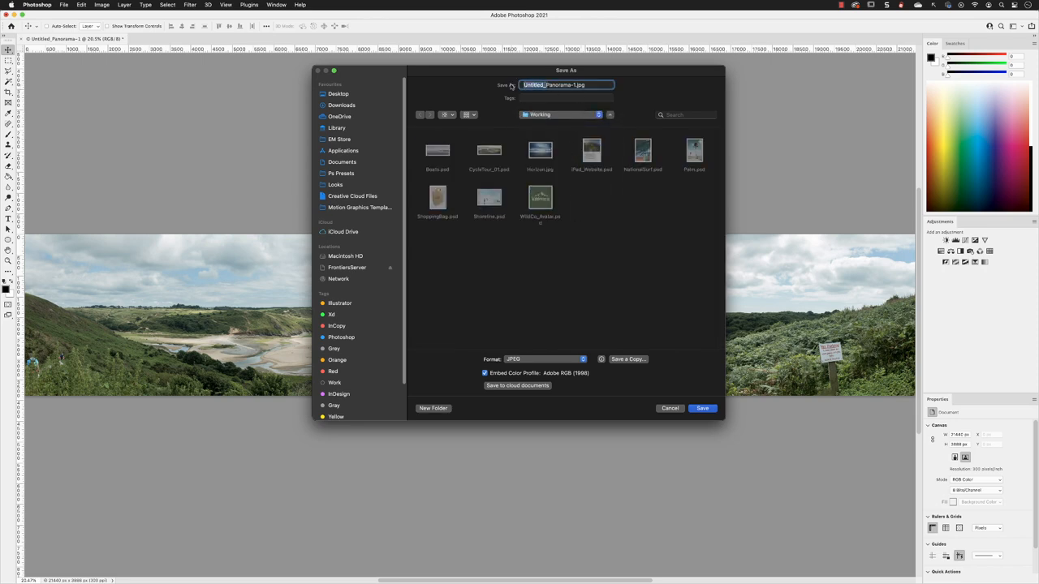
type("Panorama-1.jpg")
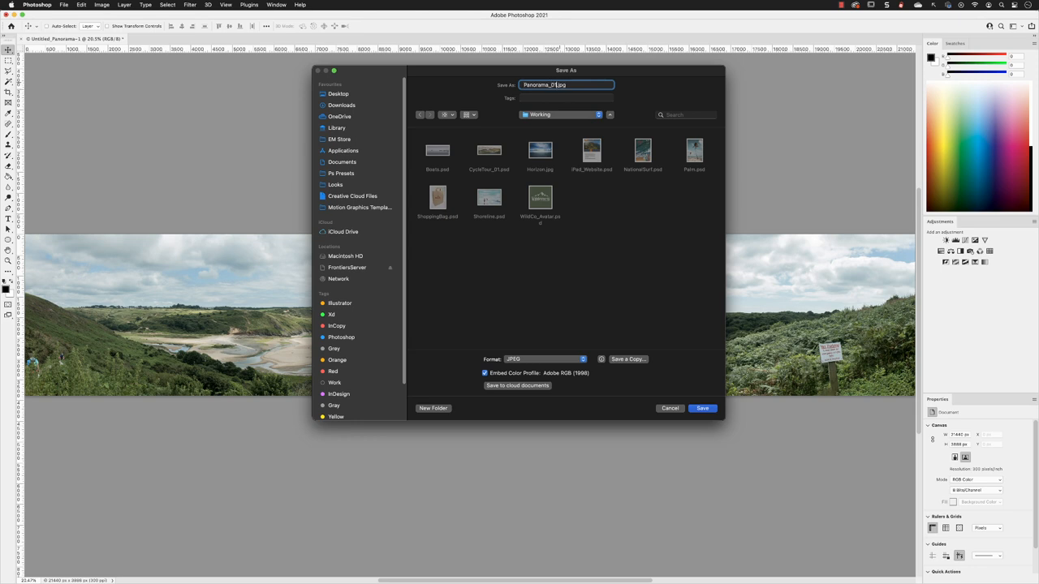
left_click(544, 358)
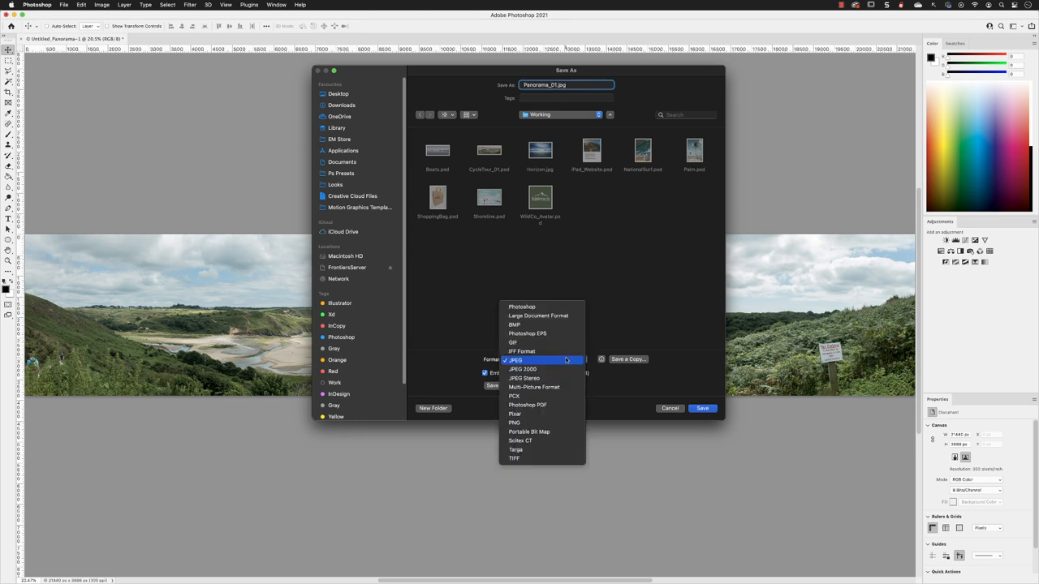
mouse_move(556, 307)
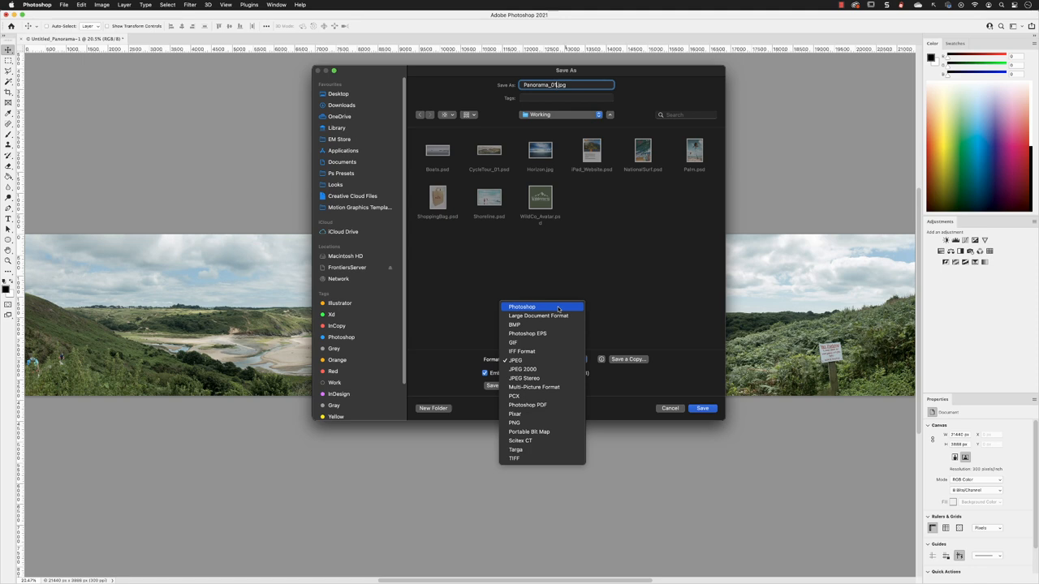
left_click(522, 307)
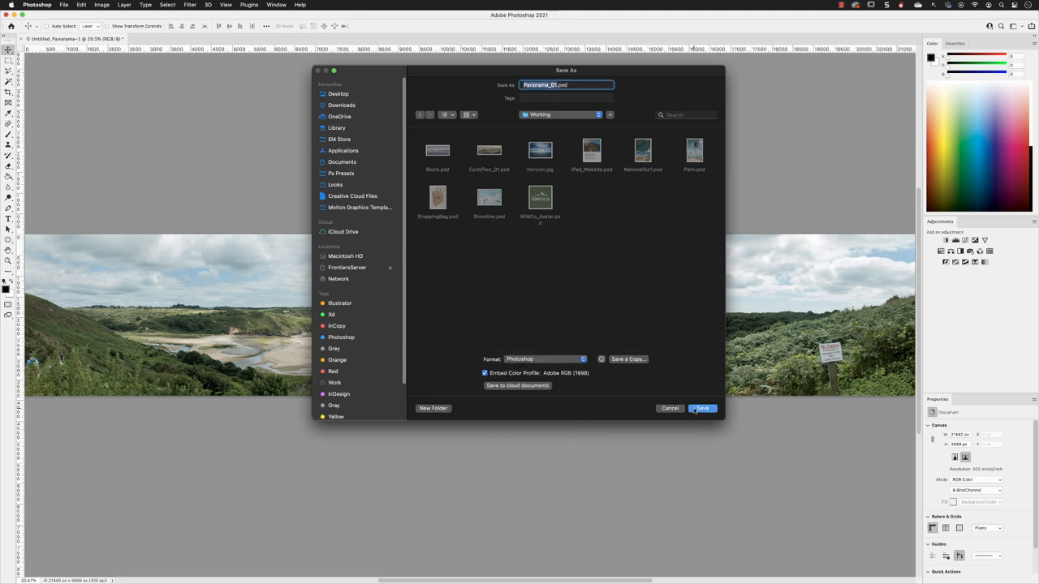